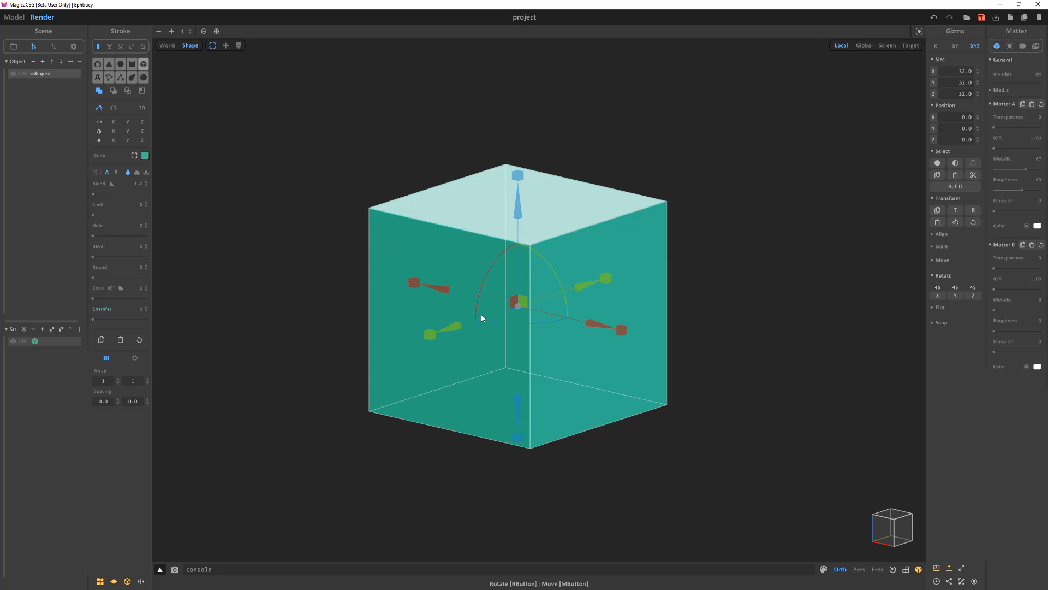
{"action": "mouse_move", "coordinate": [152, 71]}
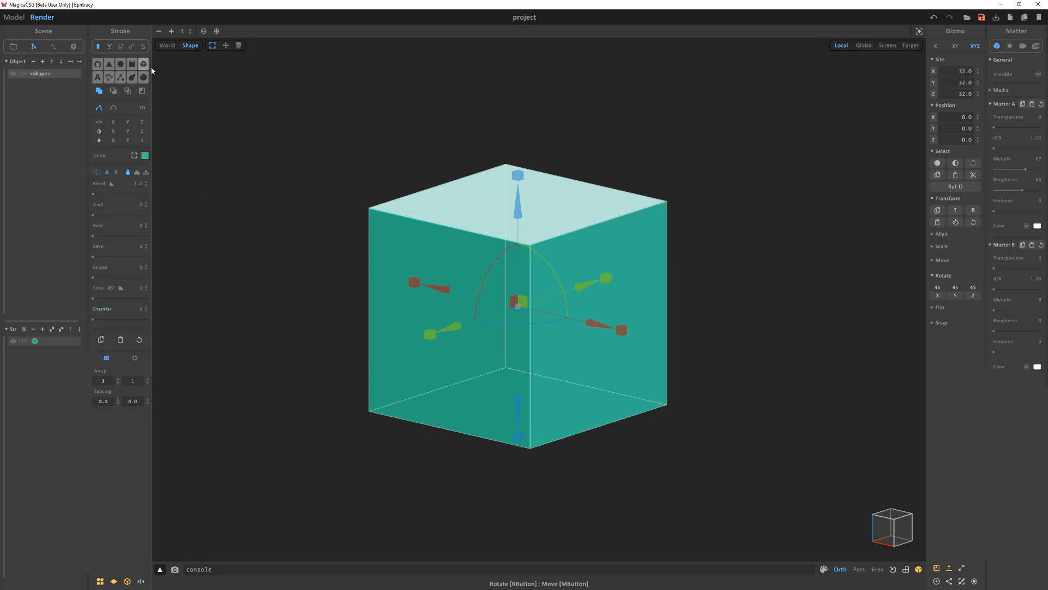
Step: Switch the teal cube stroke to Sweep Mode and add two spline points for an S-shaped worm
{"action": "left_click", "coordinate": [143, 45]}
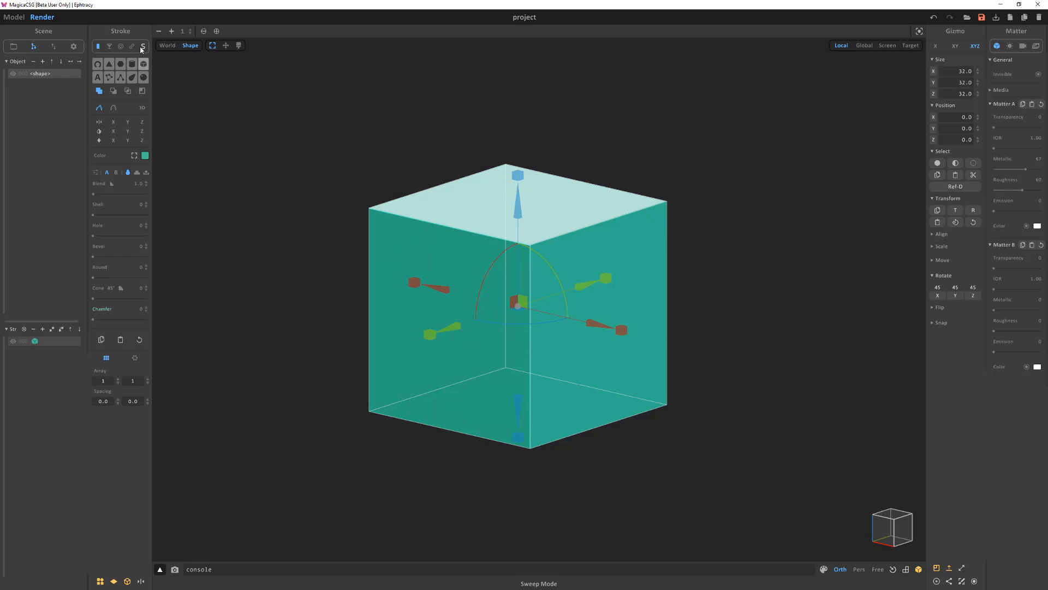
{"action": "left_click", "coordinate": [142, 46]}
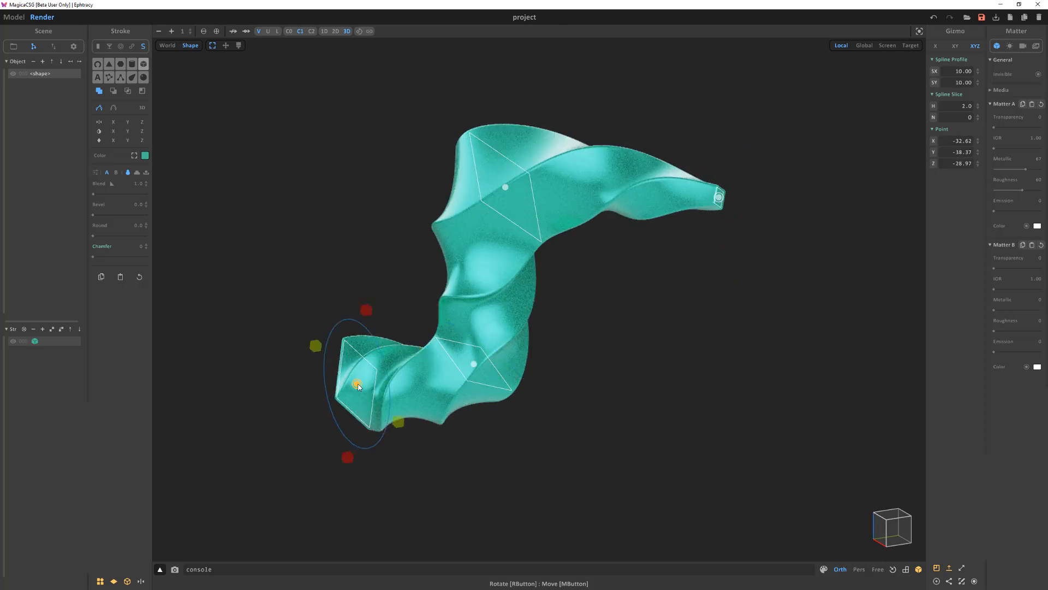
{"action": "left_click", "coordinate": [232, 31]}
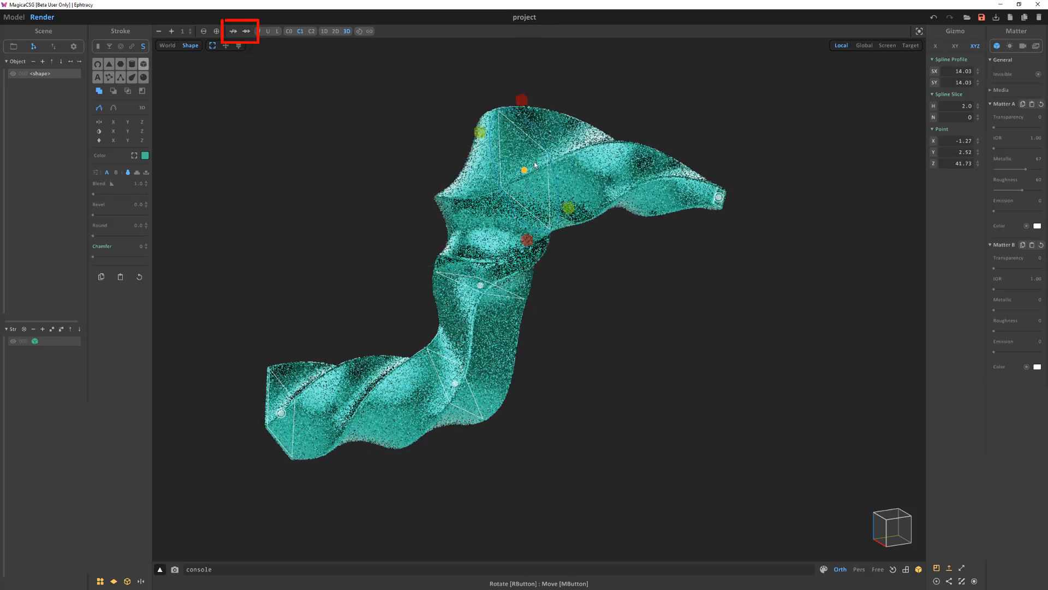
{"action": "left_click", "coordinate": [258, 32]}
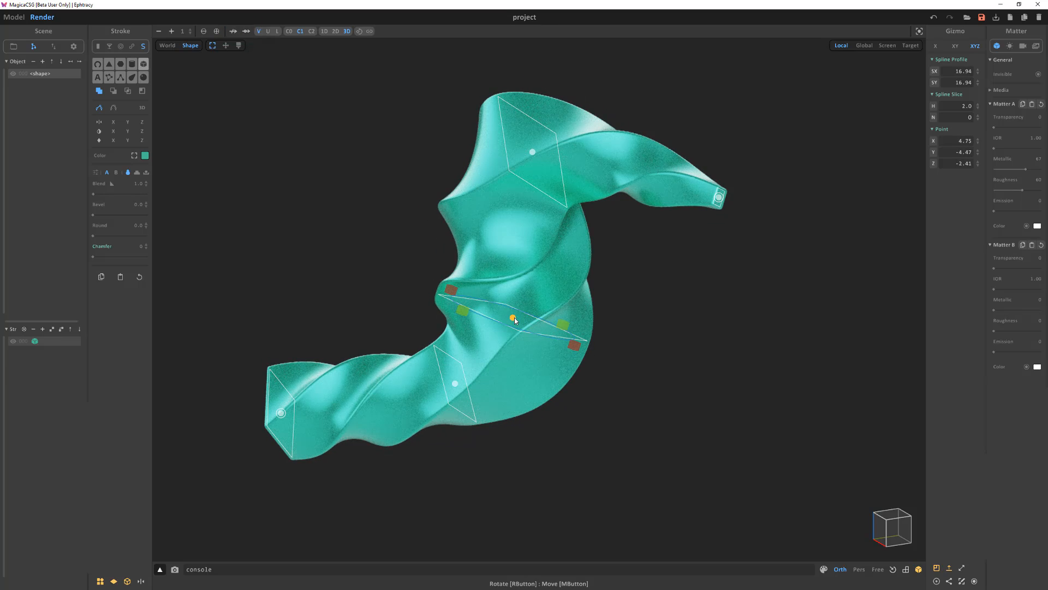
{"action": "key", "text": "Delete"}
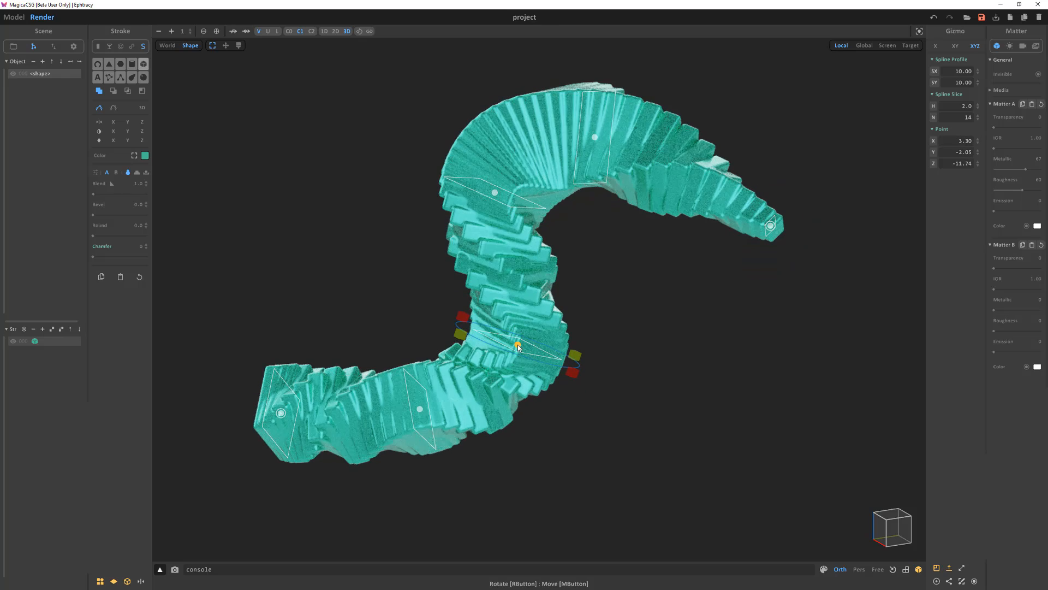
Step: Change the sweep profile to Cylinder, then to Triangle
{"action": "left_click", "coordinate": [132, 63]}
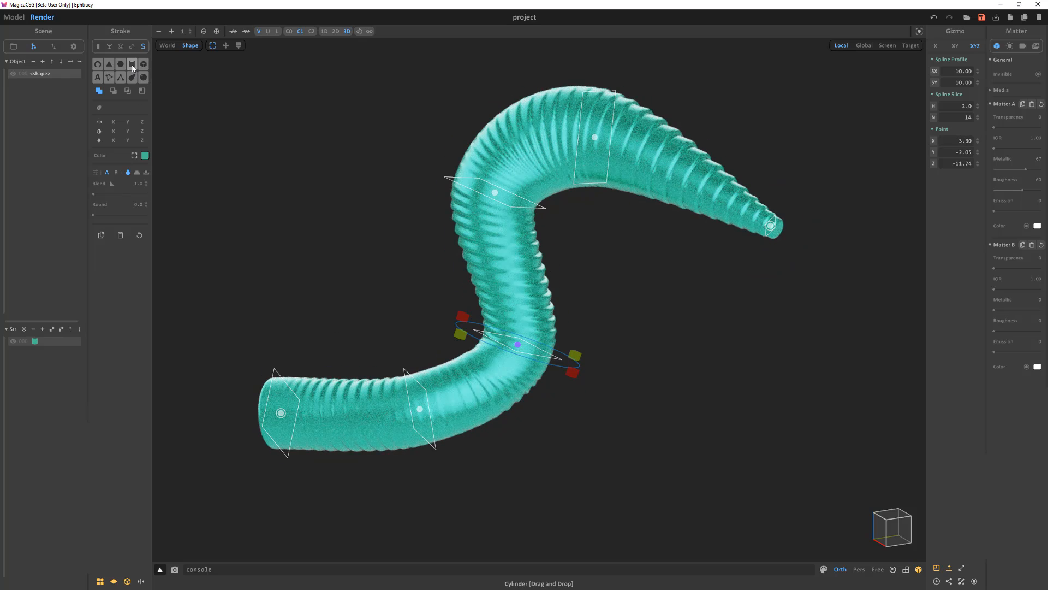
{"action": "left_click", "coordinate": [107, 63]}
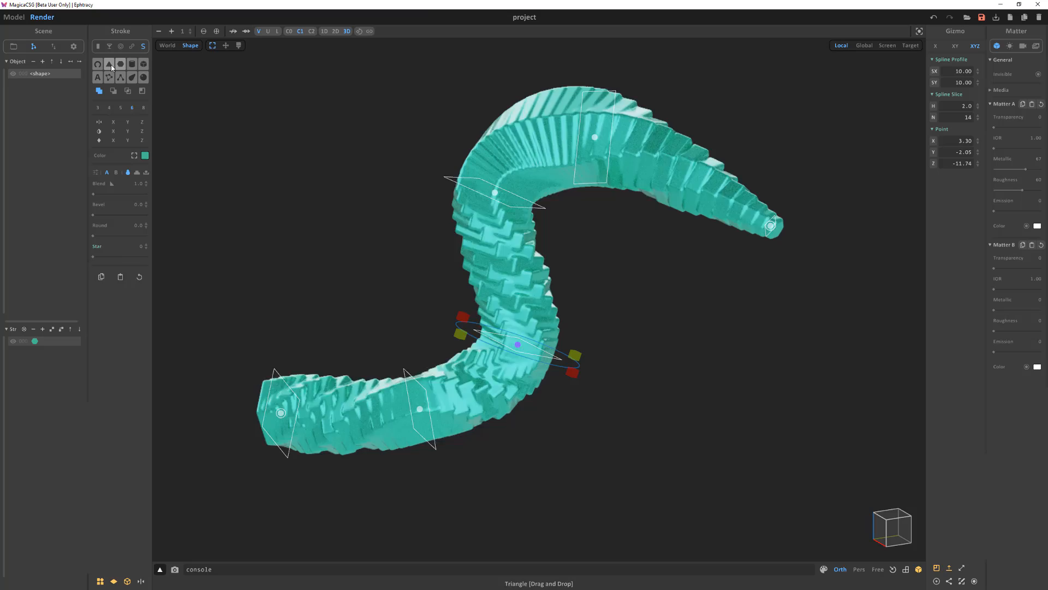